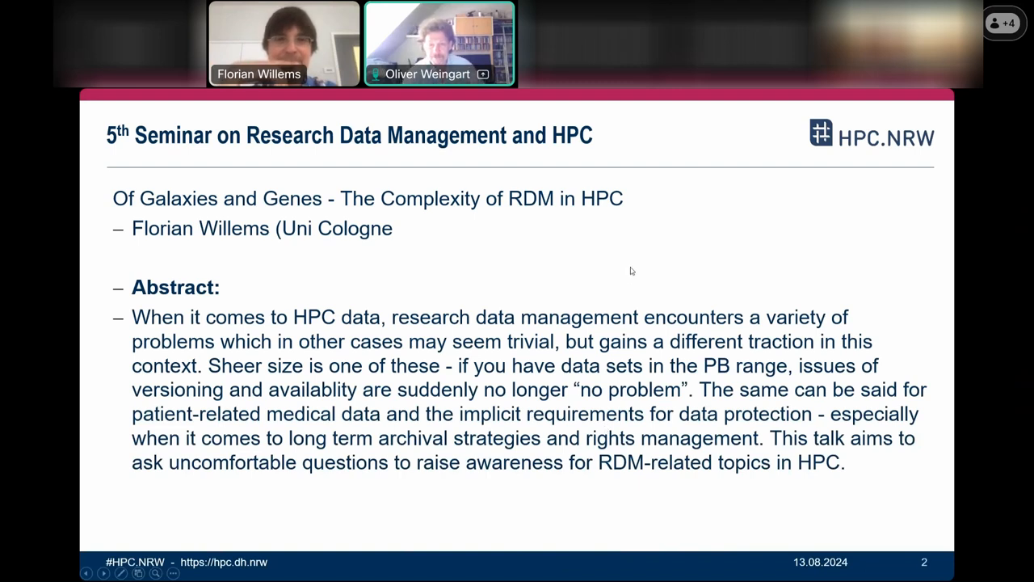
pyautogui.moveTo(831, 172)
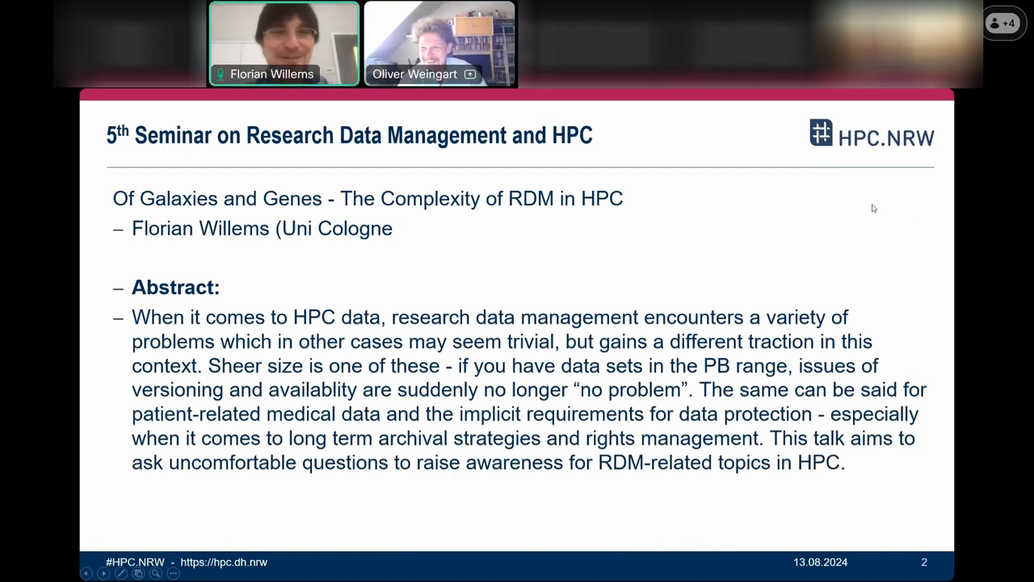
pyautogui.moveTo(870, 304)
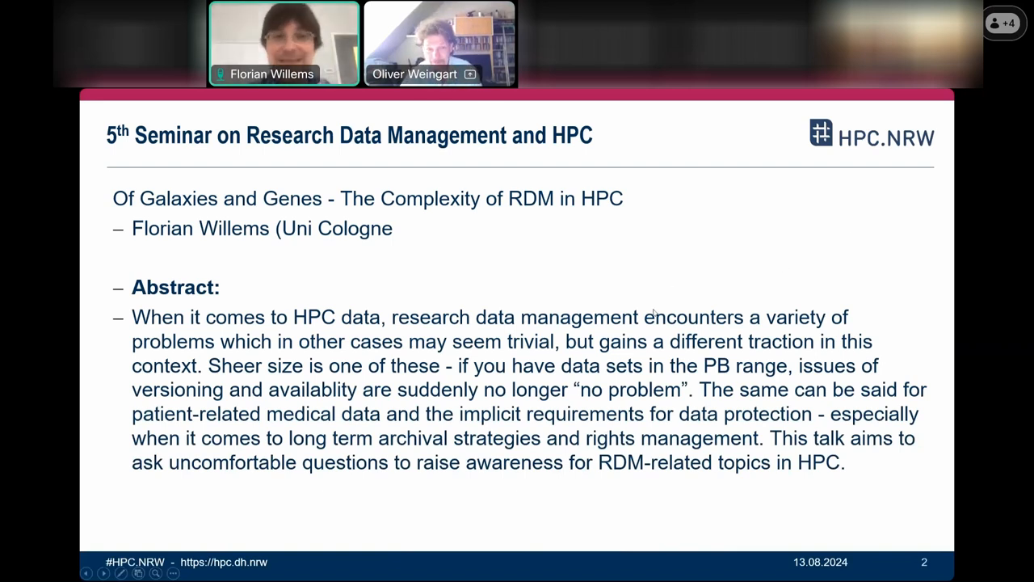
pyautogui.moveTo(903, 245)
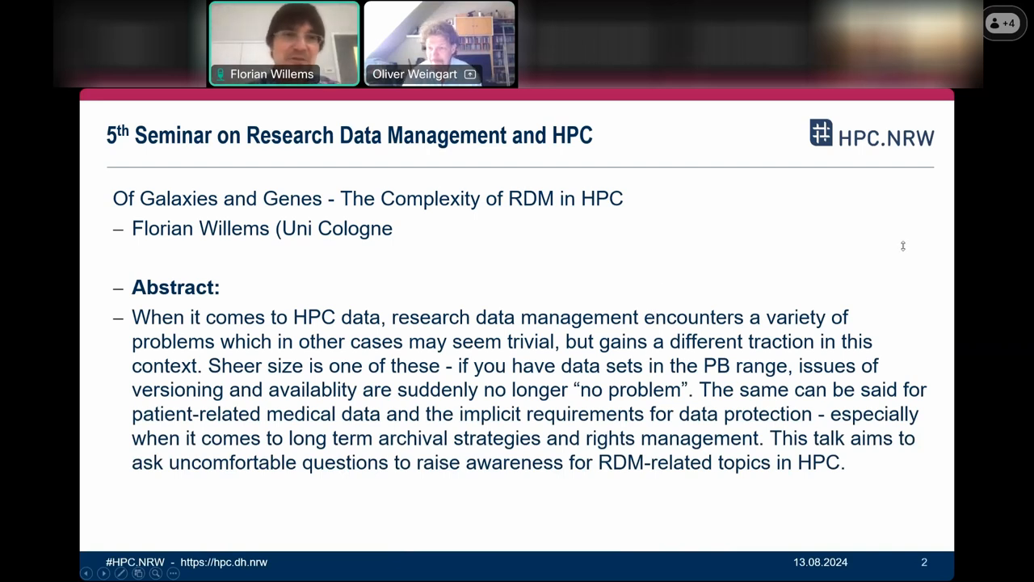
pyautogui.moveTo(687, 375)
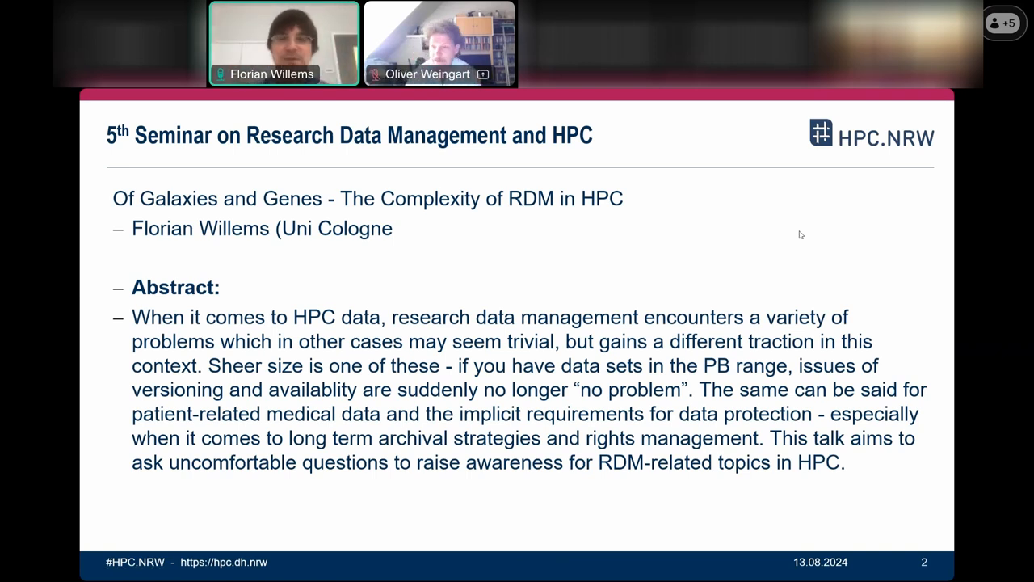
pyautogui.moveTo(855, 252)
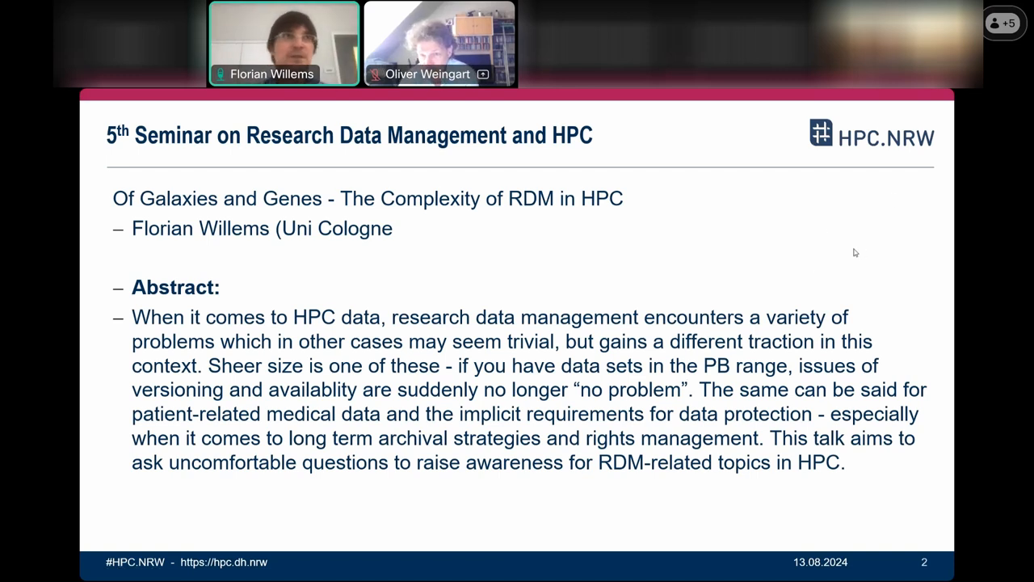
pyautogui.moveTo(813, 297)
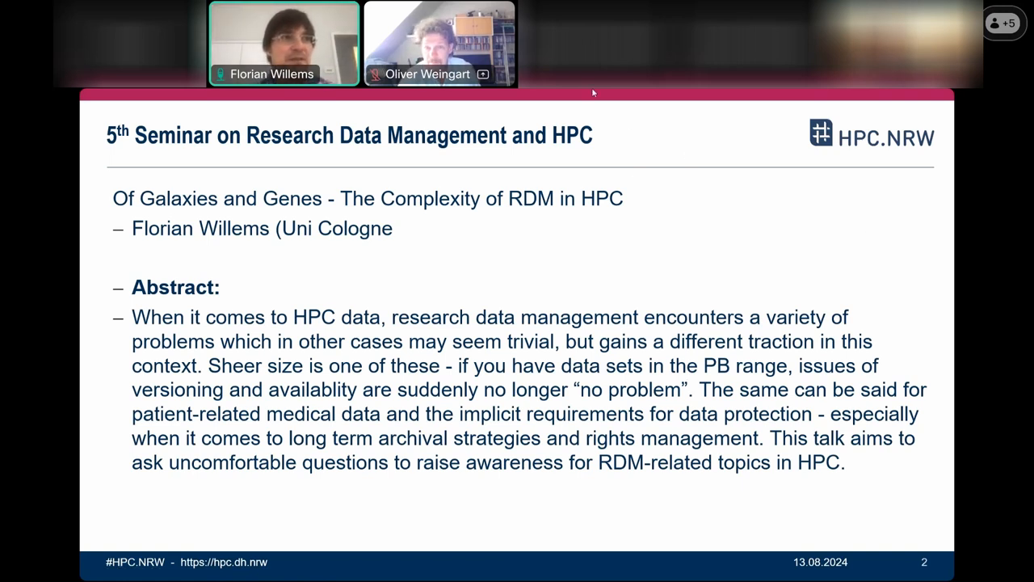
pyautogui.moveTo(586, 100)
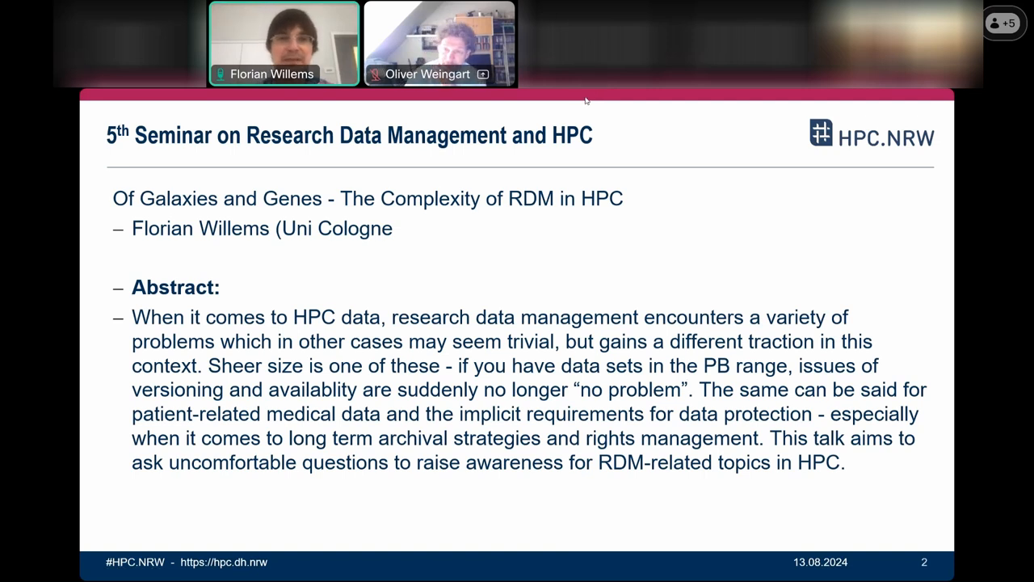